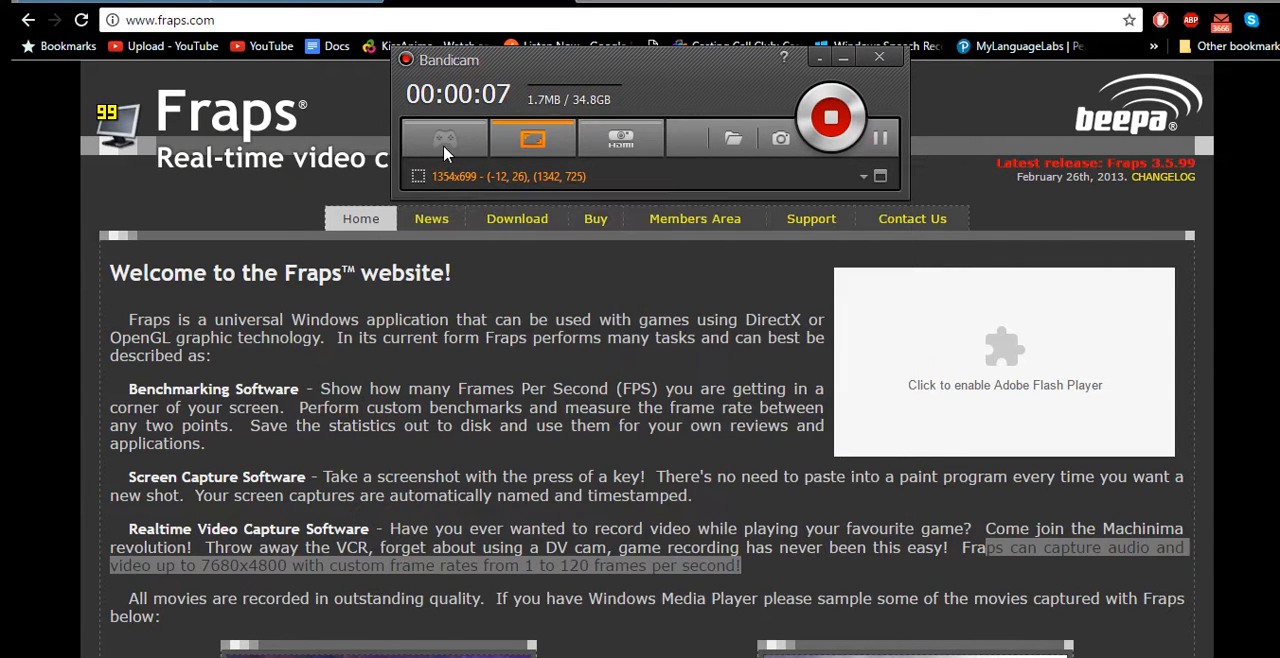
# Show Bandicam's General settings with the Documents\Bandicam output folder and startup choices.
pyautogui.click(444, 138)
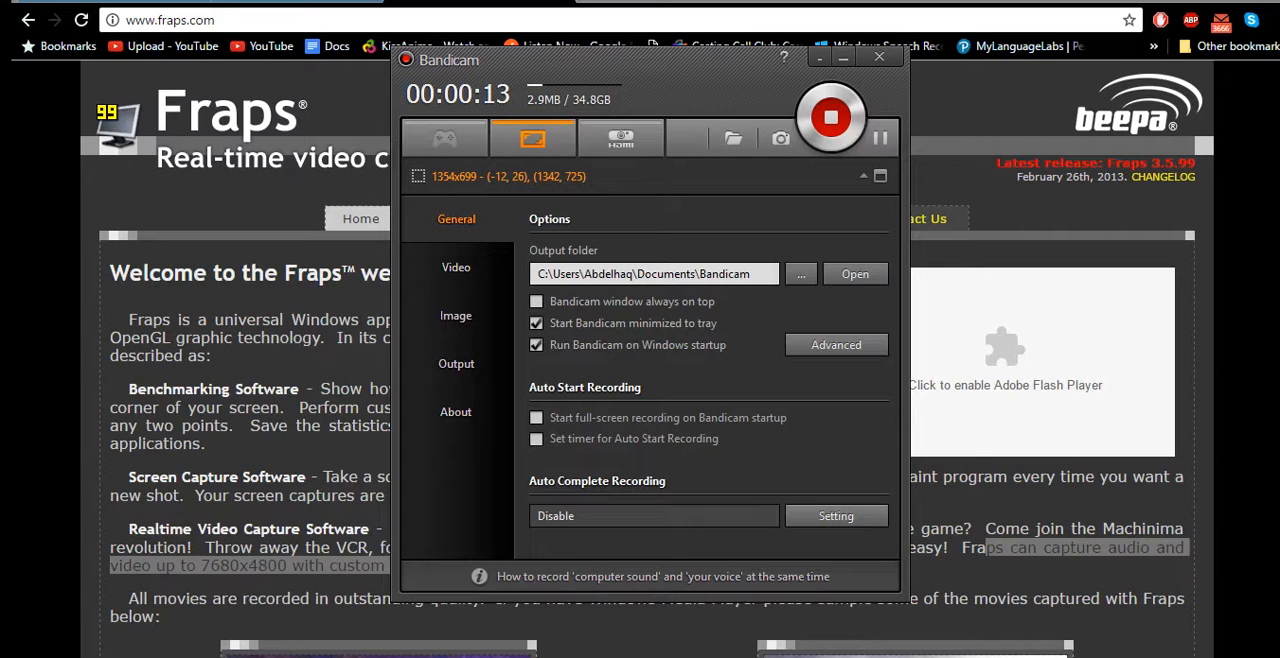
pyautogui.click(880, 56)
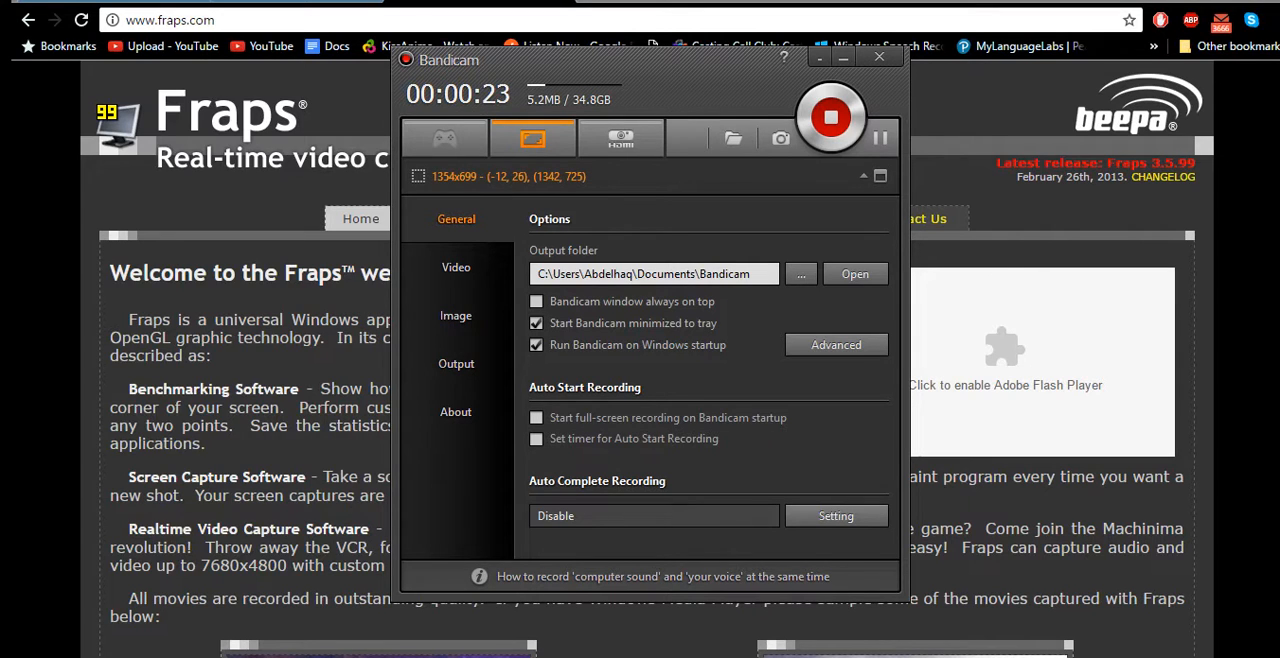
pyautogui.moveTo(492, 156)
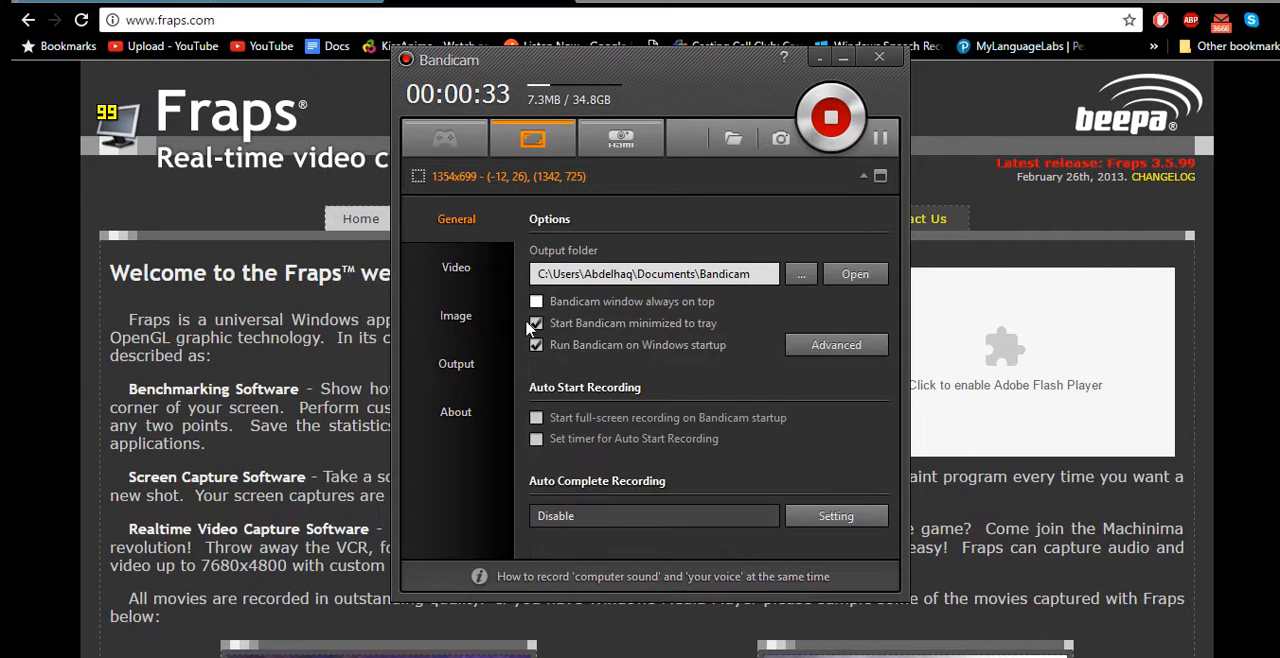
# Review Video settings, keep the output folder after cancelling the folder chooser, and hide Bandicam.
pyautogui.click(456, 268)
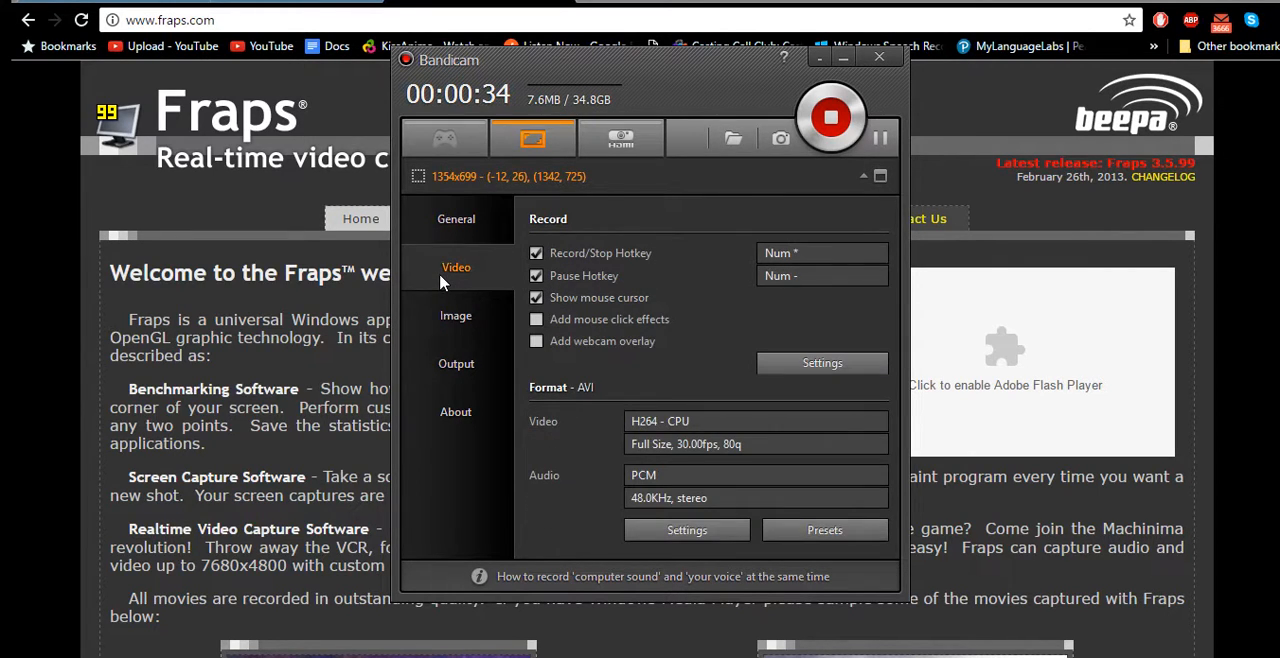
pyautogui.click(456, 218)
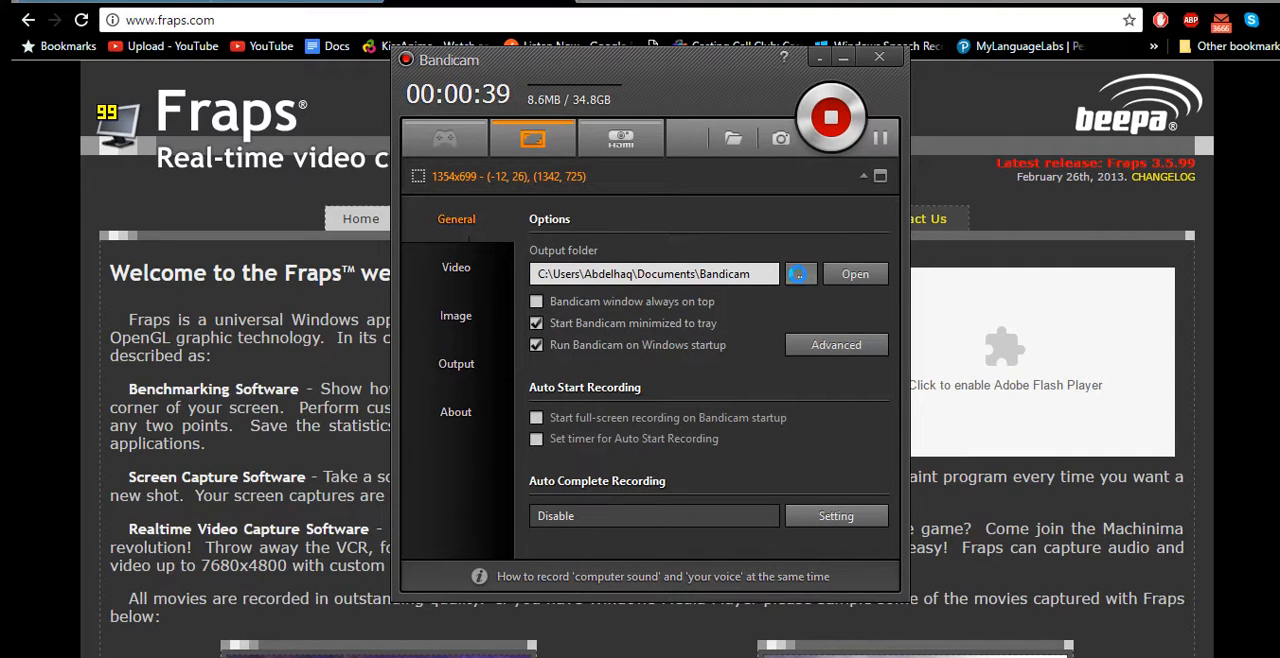
pyautogui.click(800, 272)
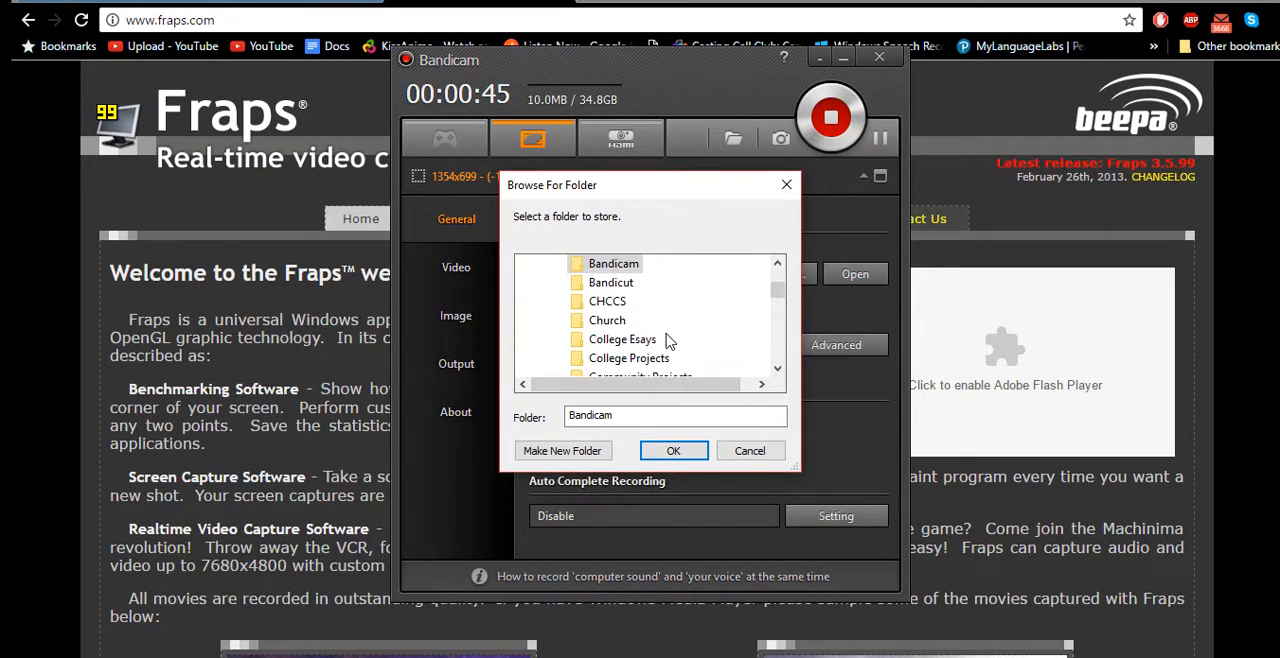
pyautogui.click(672, 450)
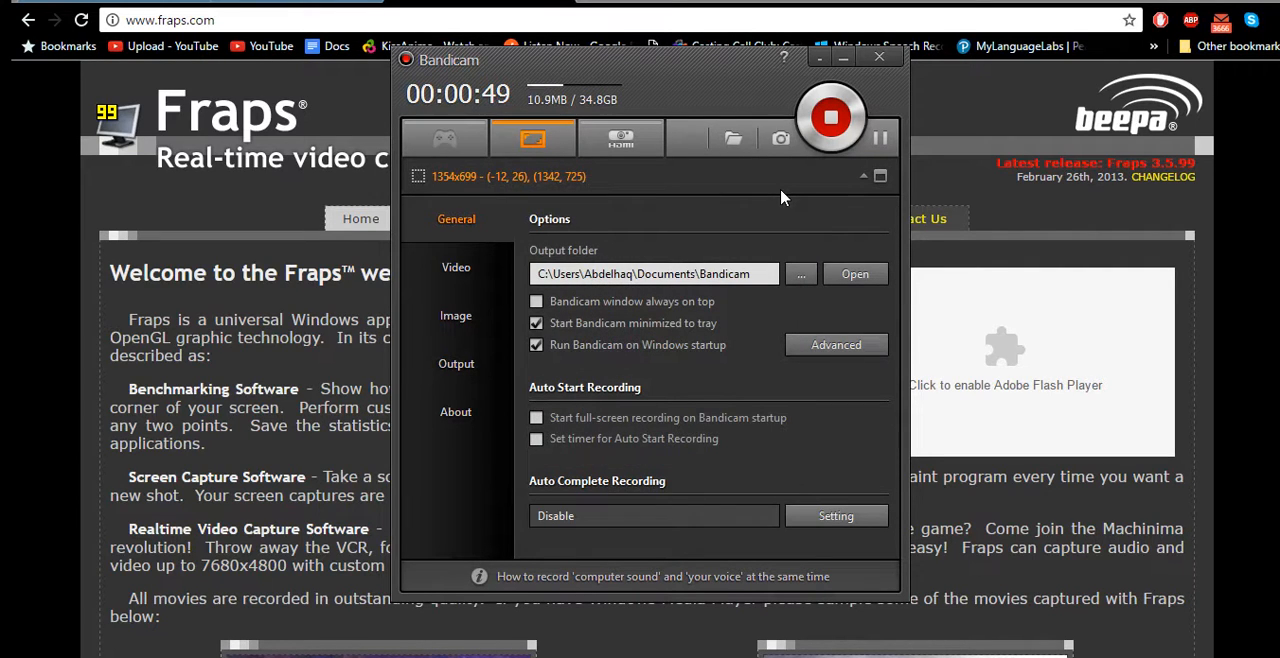
pyautogui.click(880, 56)
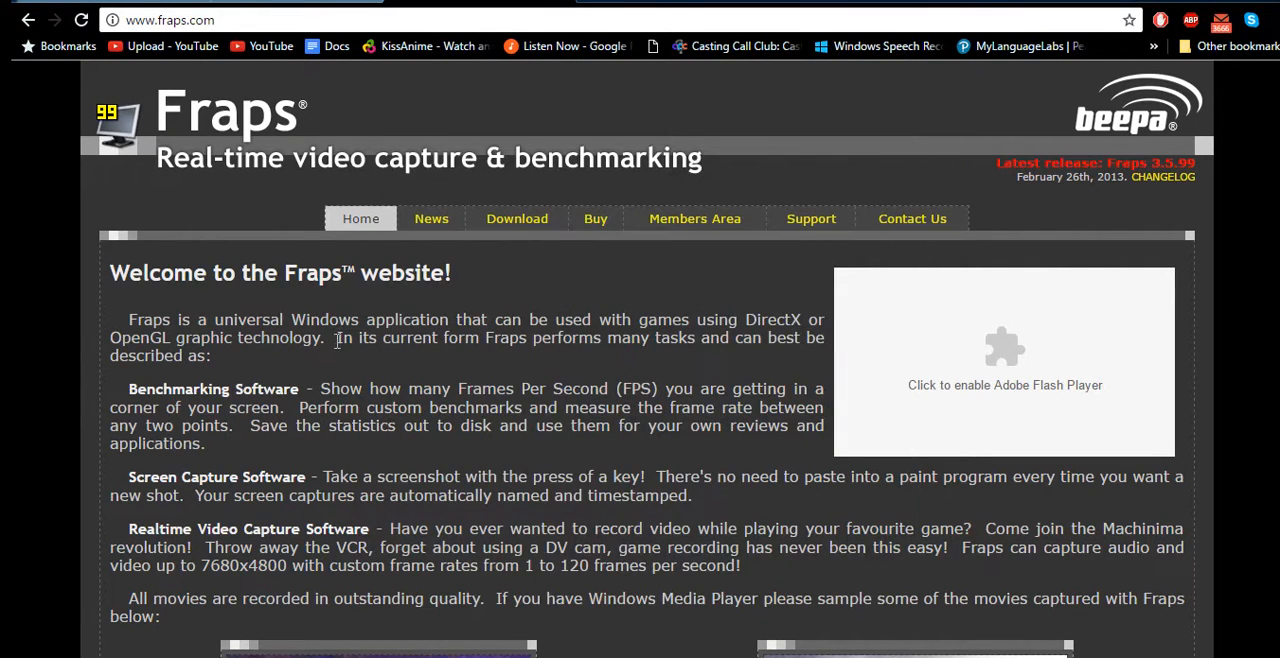
pyautogui.moveTo(556, 282)
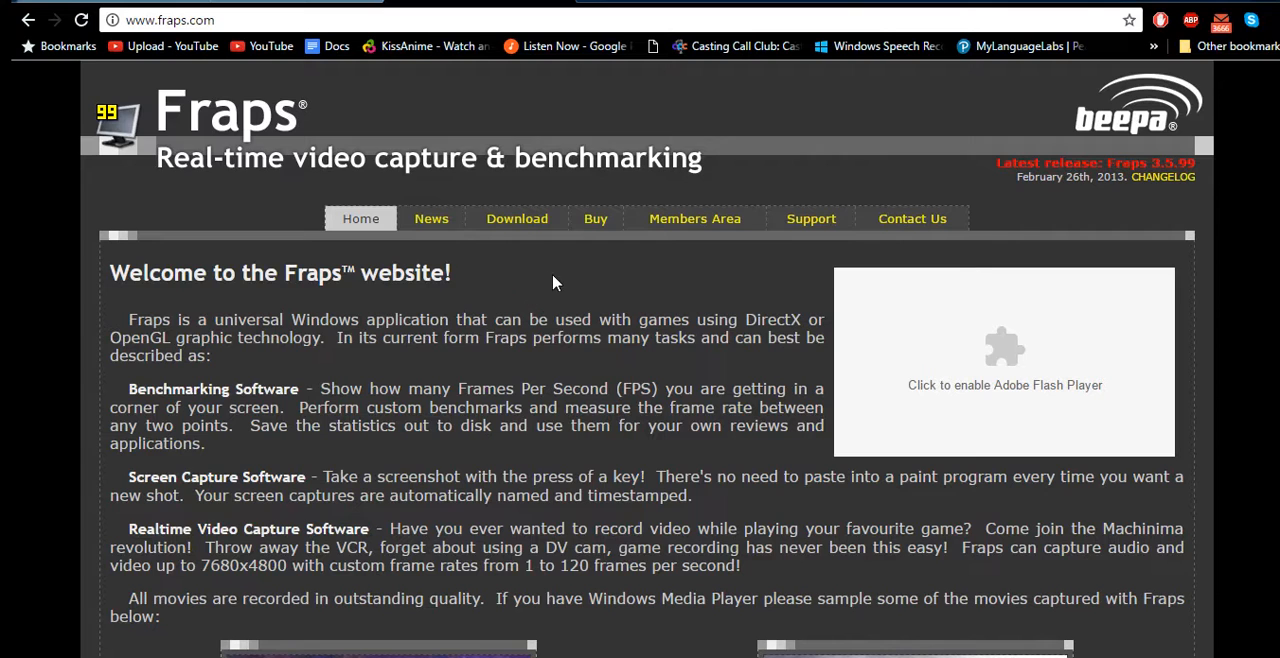
# Browse the Fraps 3.5.99 Download page, then bring the Bandicam recorder back on screen.
pyautogui.click(516, 218)
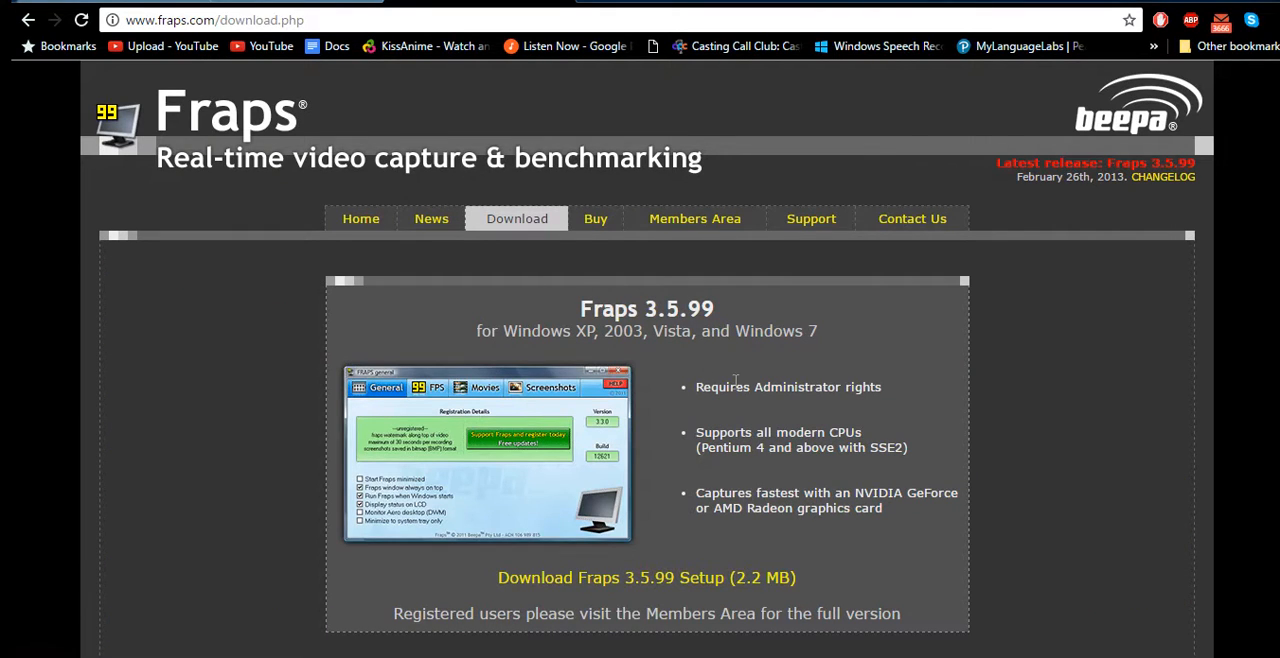
pyautogui.scroll(-3)
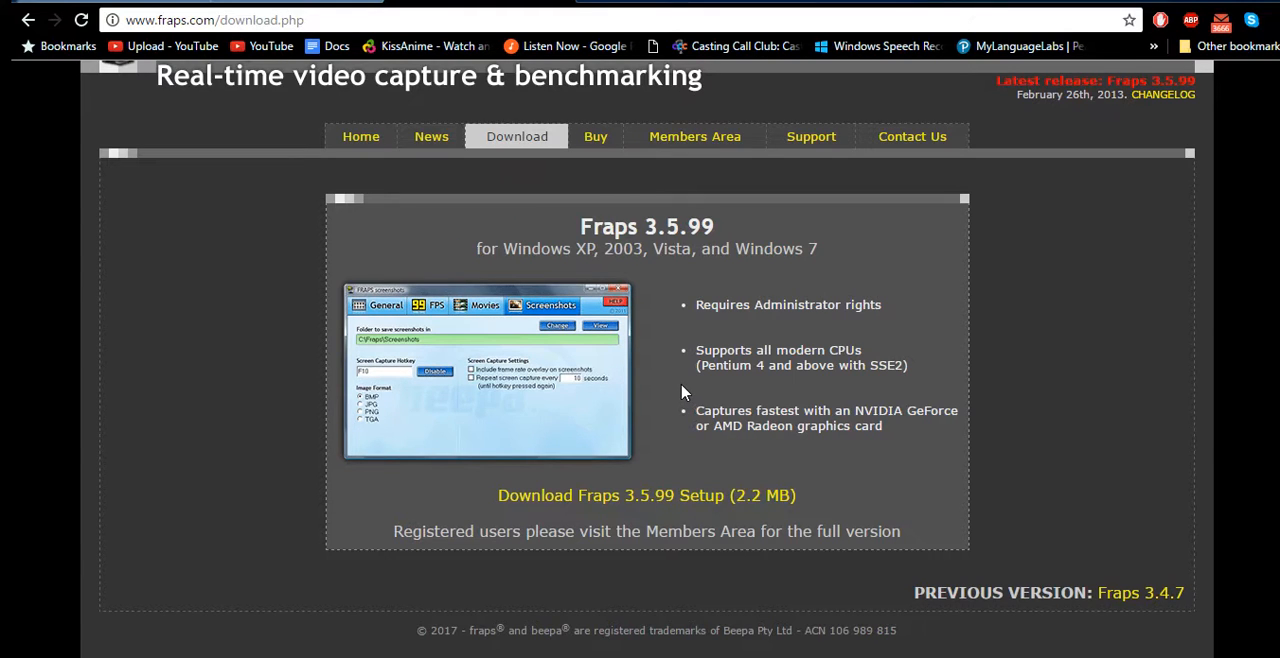
pyautogui.scroll(3)
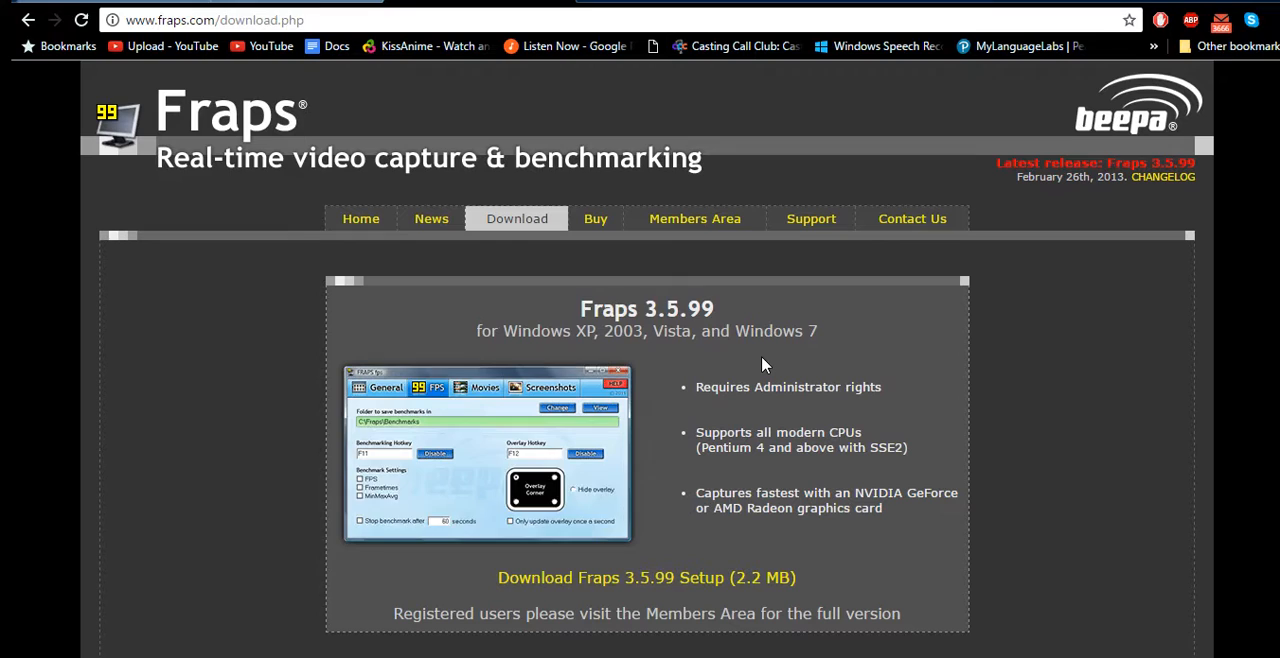
pyautogui.click(548, 388)
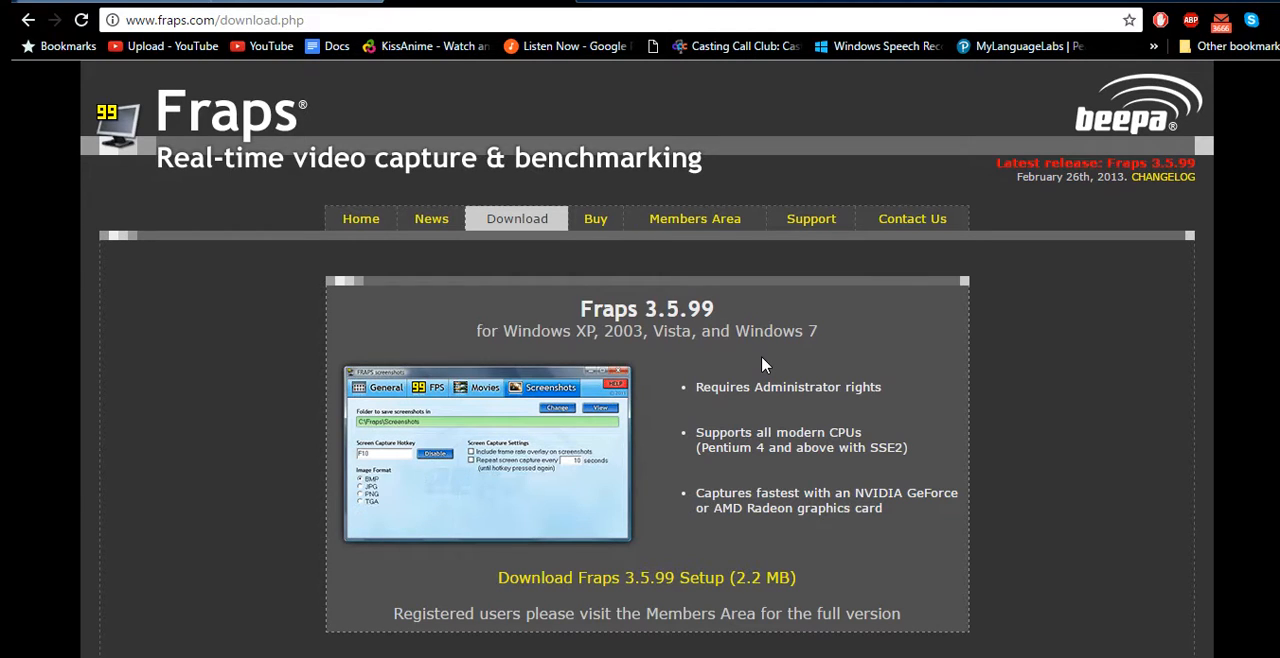
pyautogui.click(384, 388)
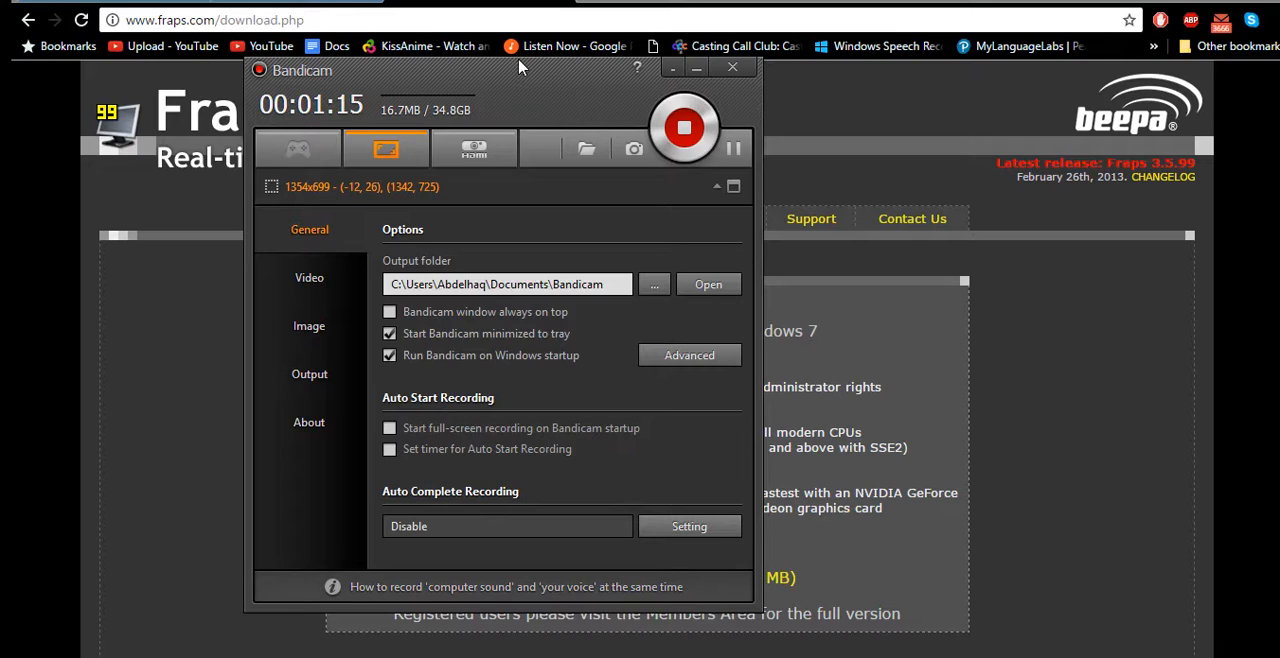
pyautogui.moveTo(508, 78)
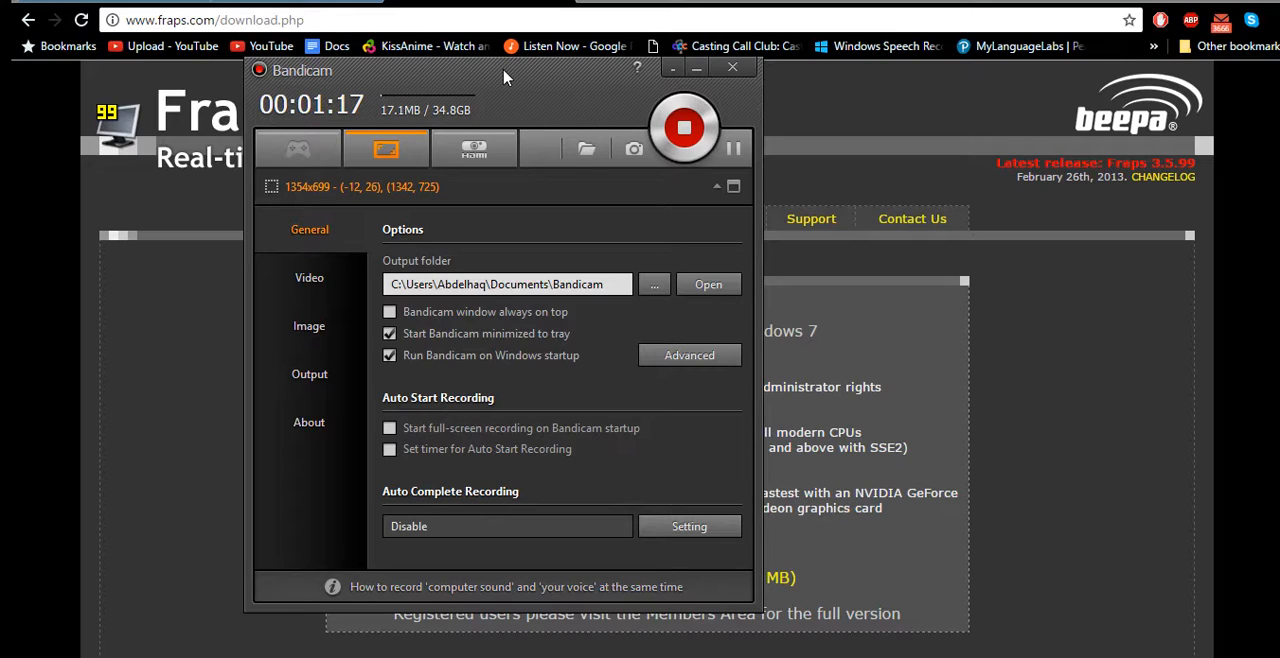